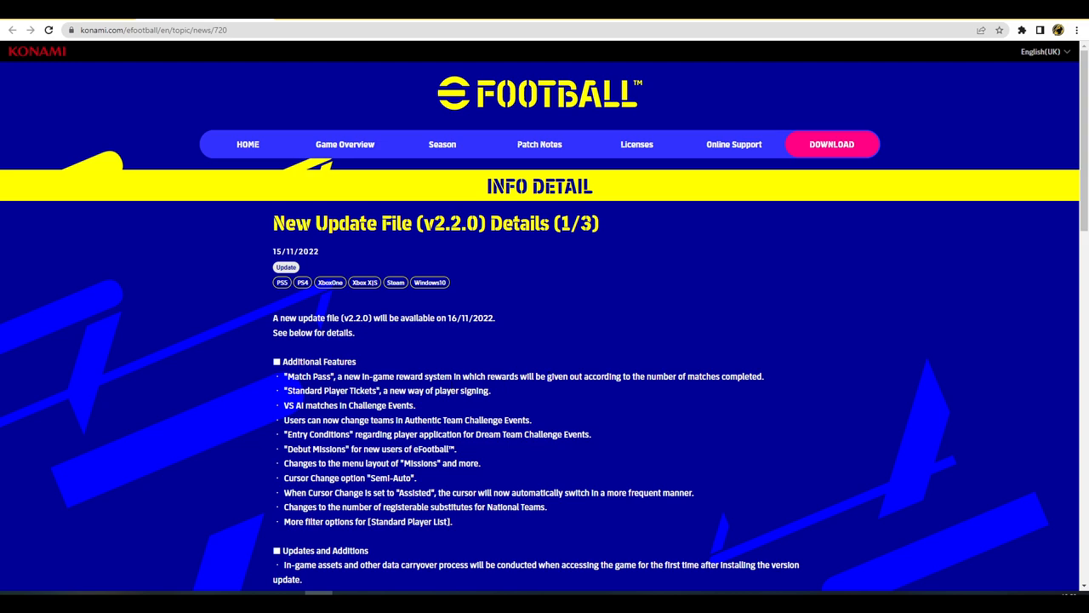
- Highlight the updated-data bullet list, from Team data through Photos
scroll(down, 3)
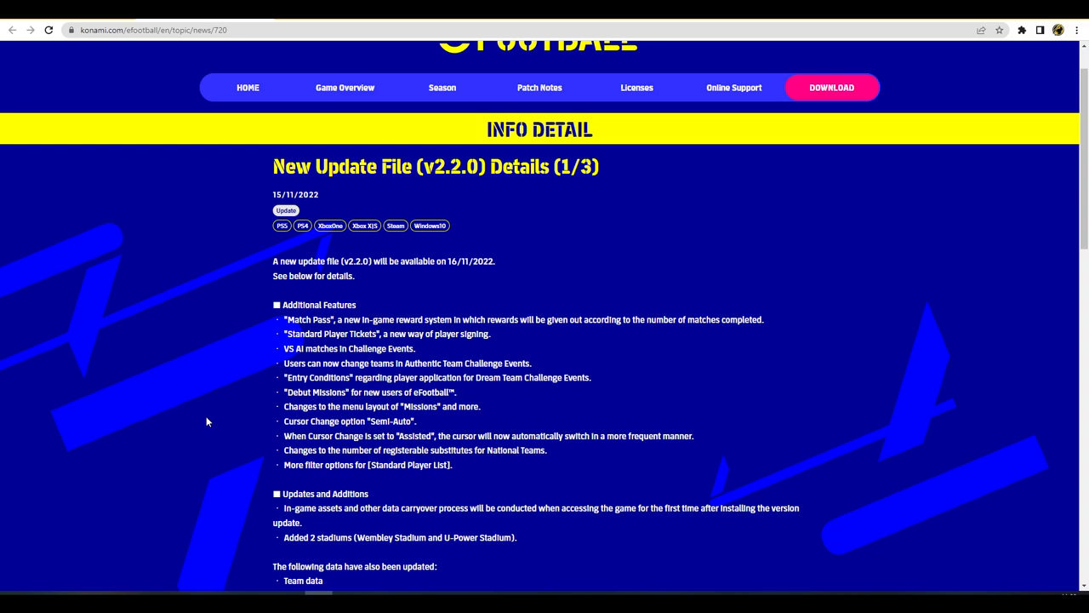
mouse_move(385, 434)
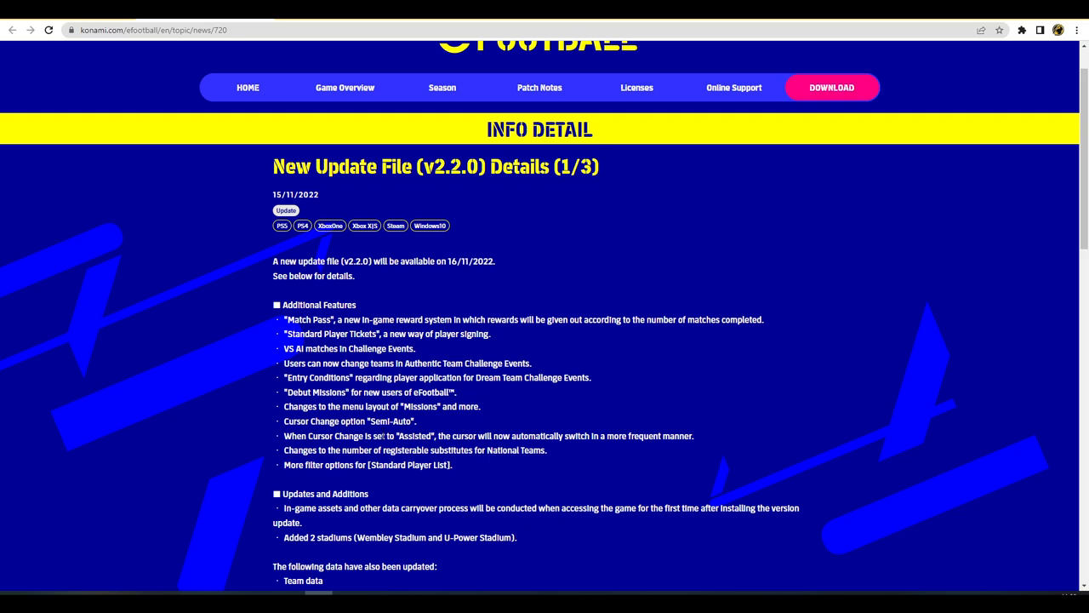
scroll(down, 3)
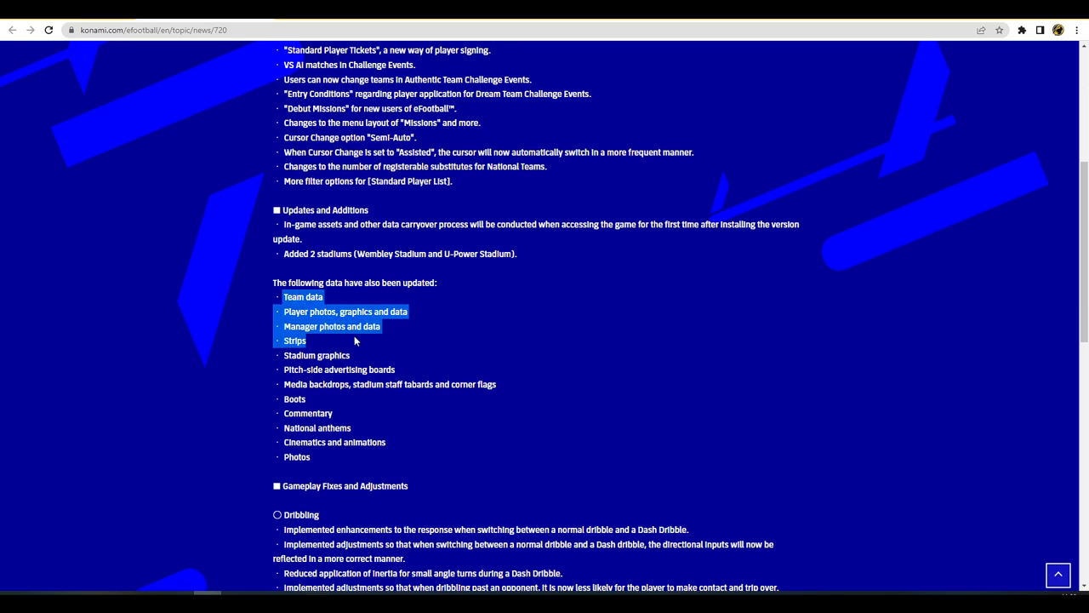
drag(355, 340, 381, 460)
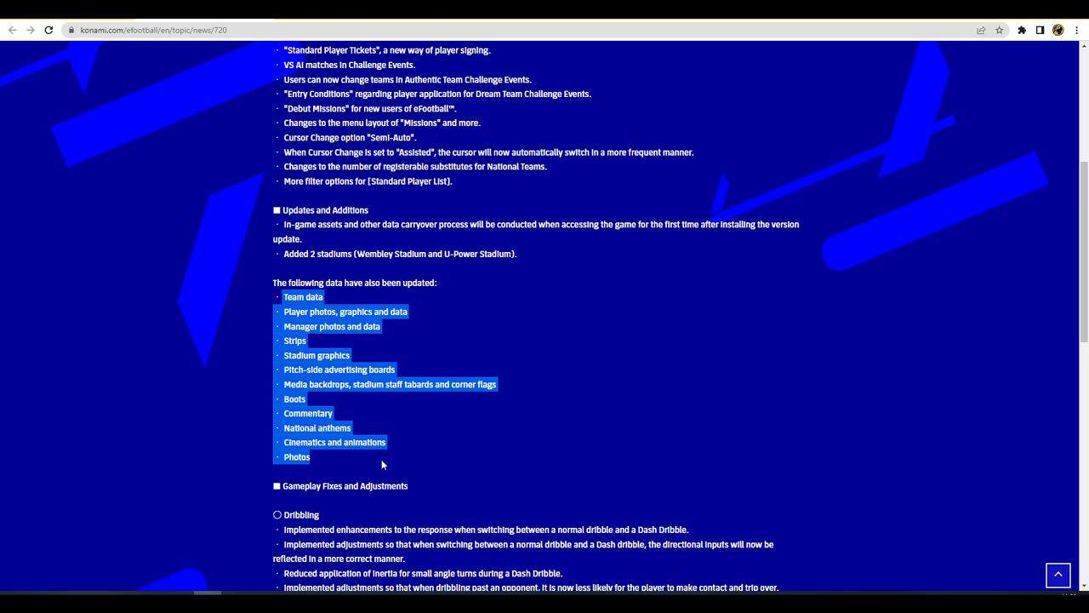
mouse_move(396, 402)
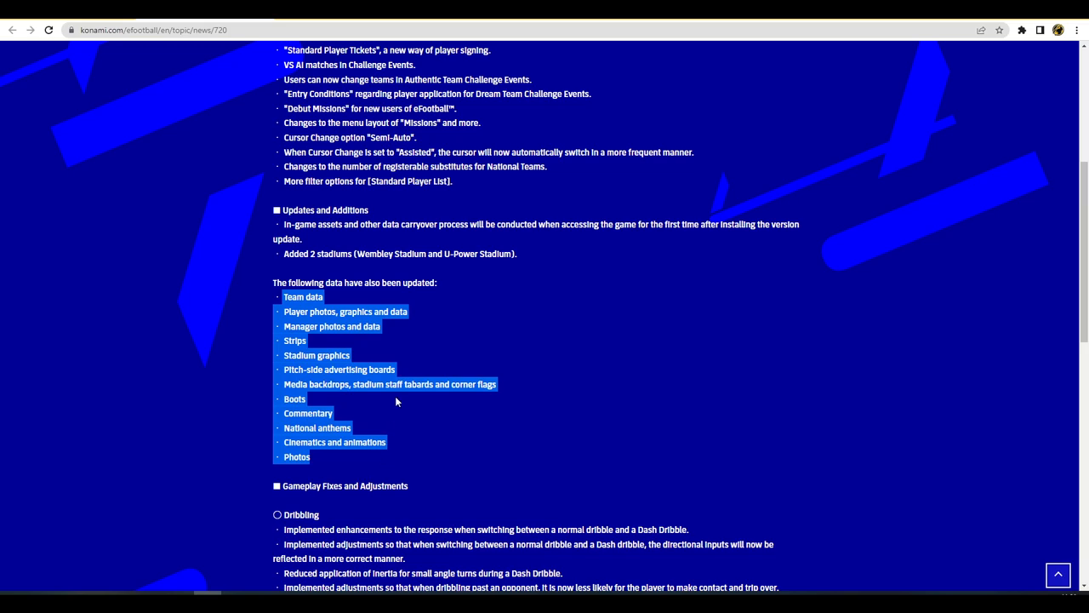
- Scroll the v2.2.0 Details (2/3) page to the Passing through Goalkeeper fixes
scroll(down, 3)
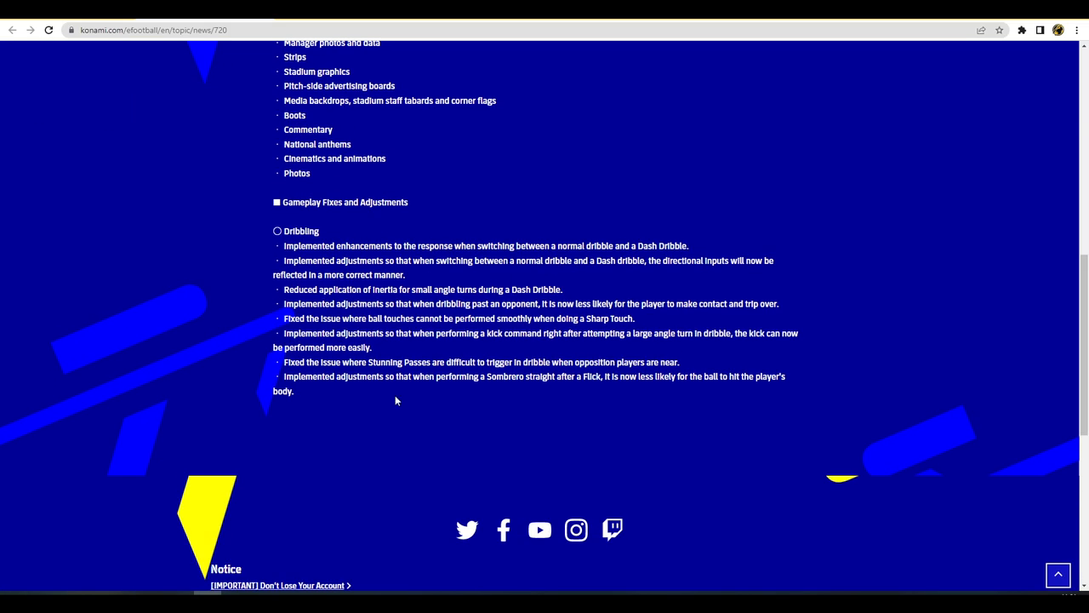
mouse_move(388, 404)
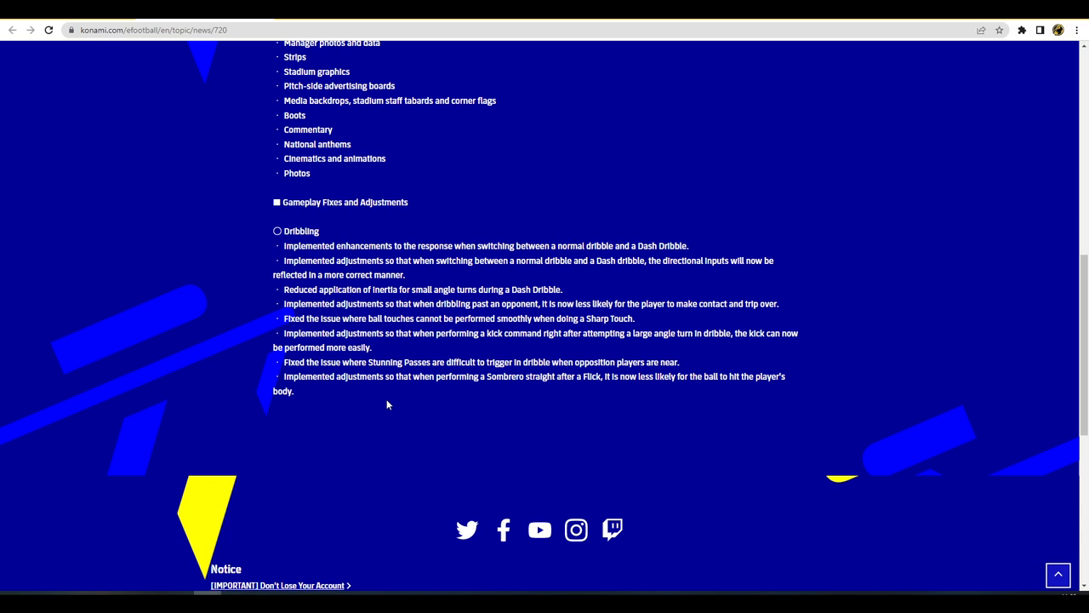
mouse_move(411, 414)
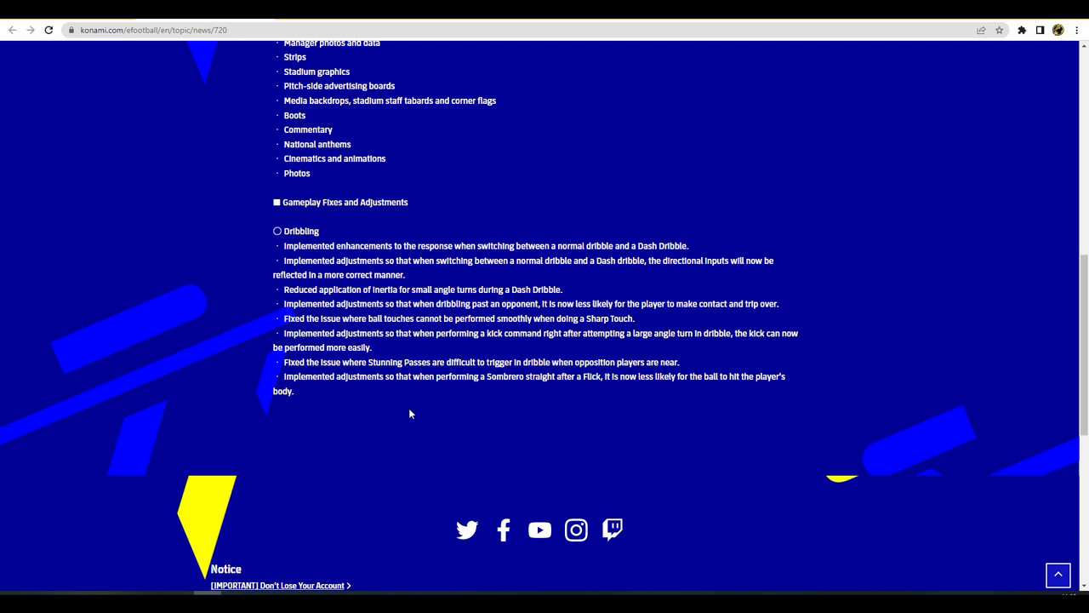
mouse_move(393, 419)
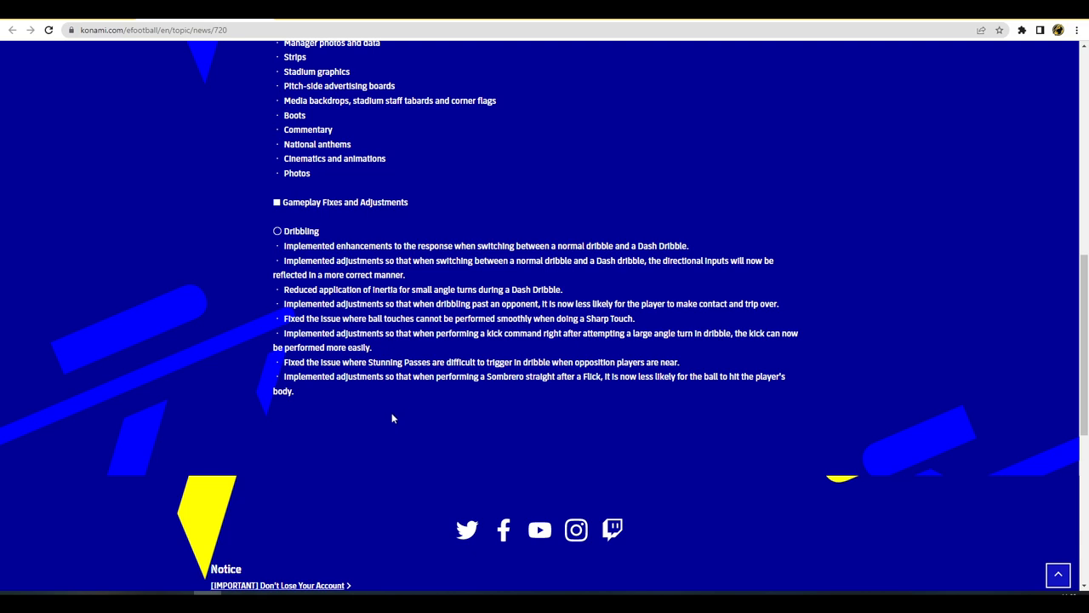
mouse_move(397, 422)
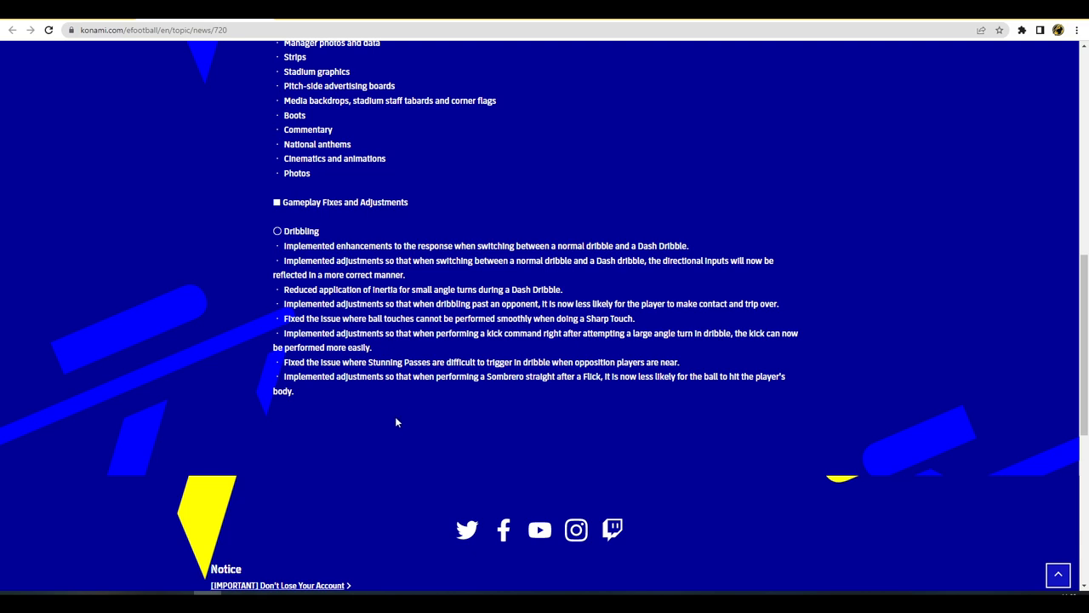
mouse_move(446, 426)
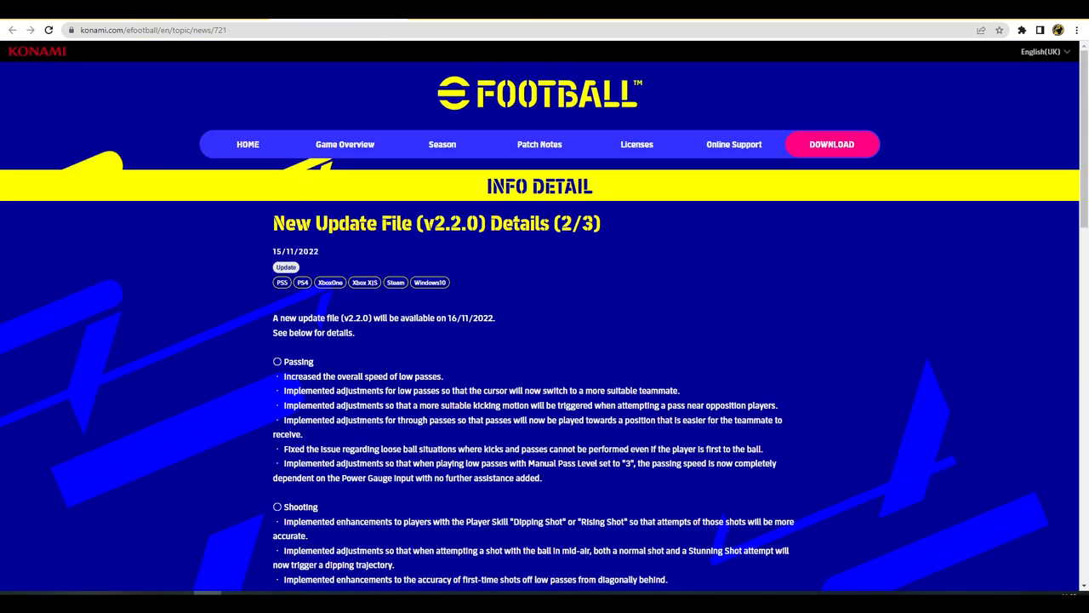
scroll(down, 3)
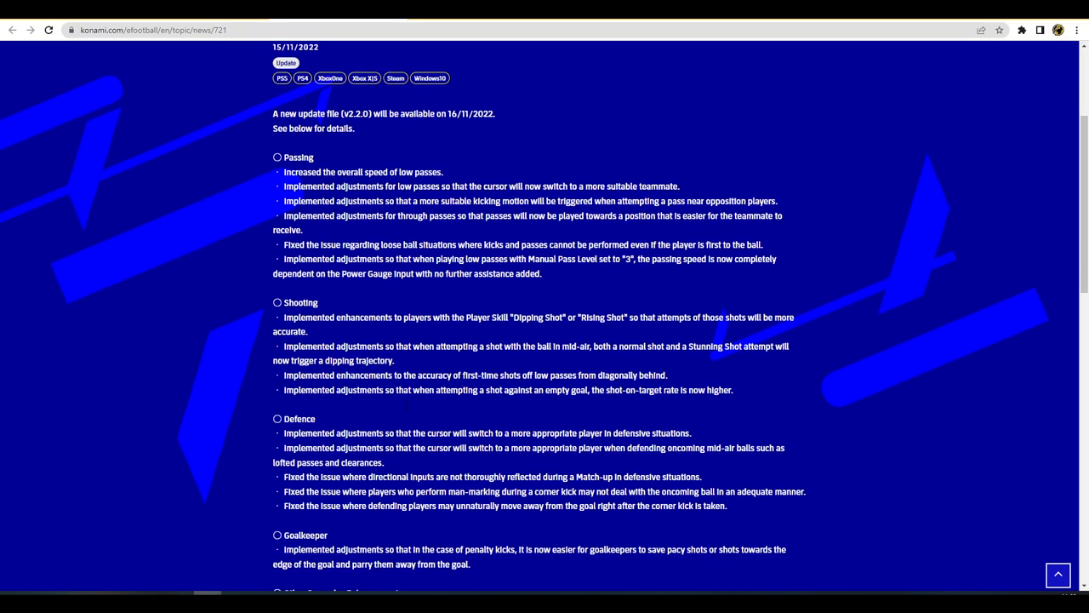
scroll(down, 3)
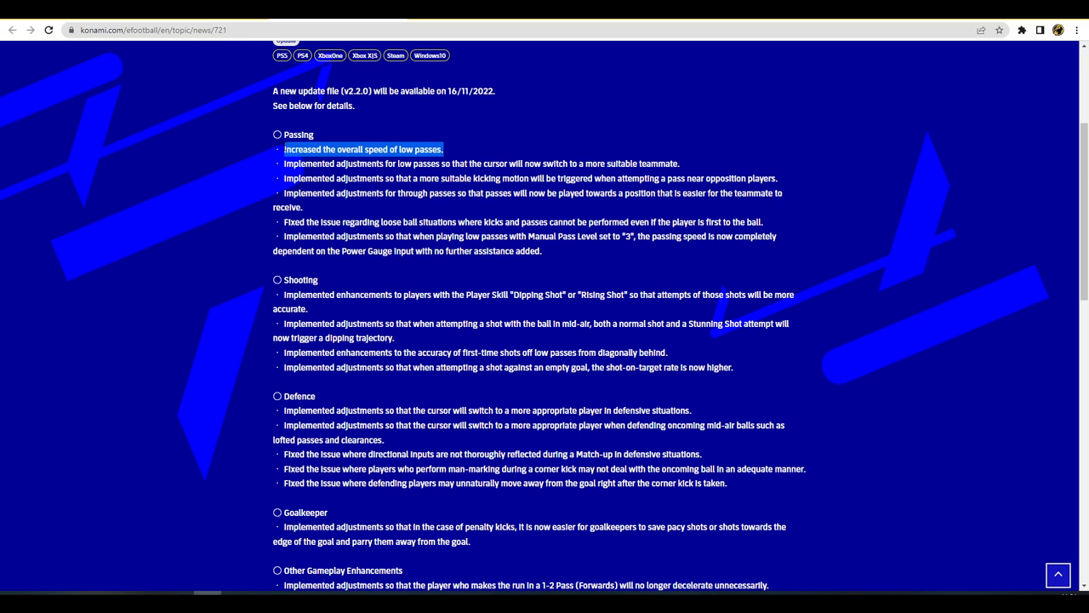
mouse_move(745, 160)
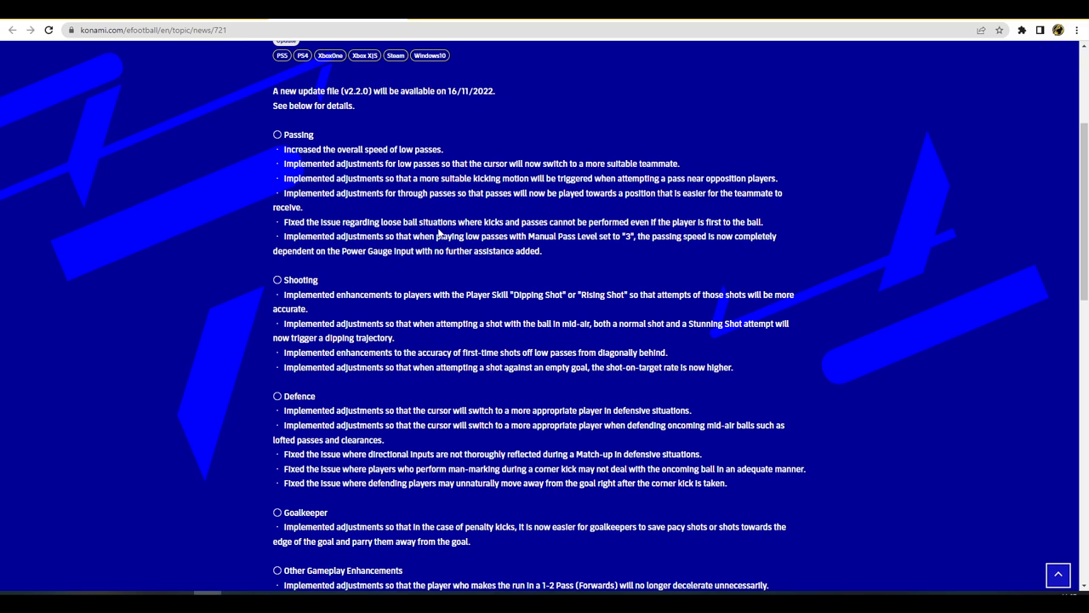
- Scroll past the Shooting, Defence and Goalkeeper fixes to Other Gameplay Enhancements
scroll(down, 3)
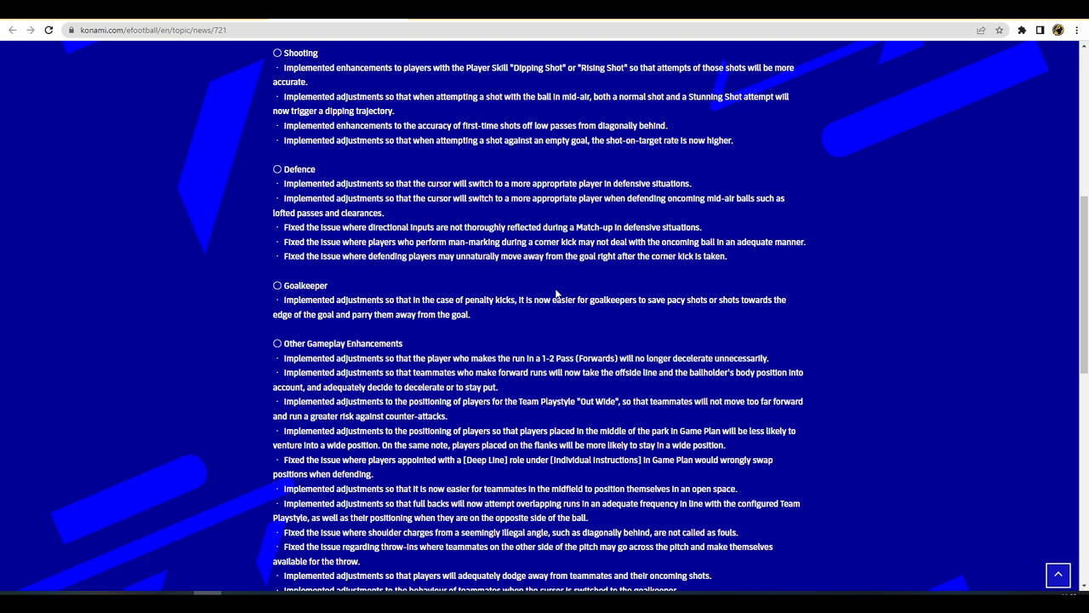
mouse_move(101, 474)
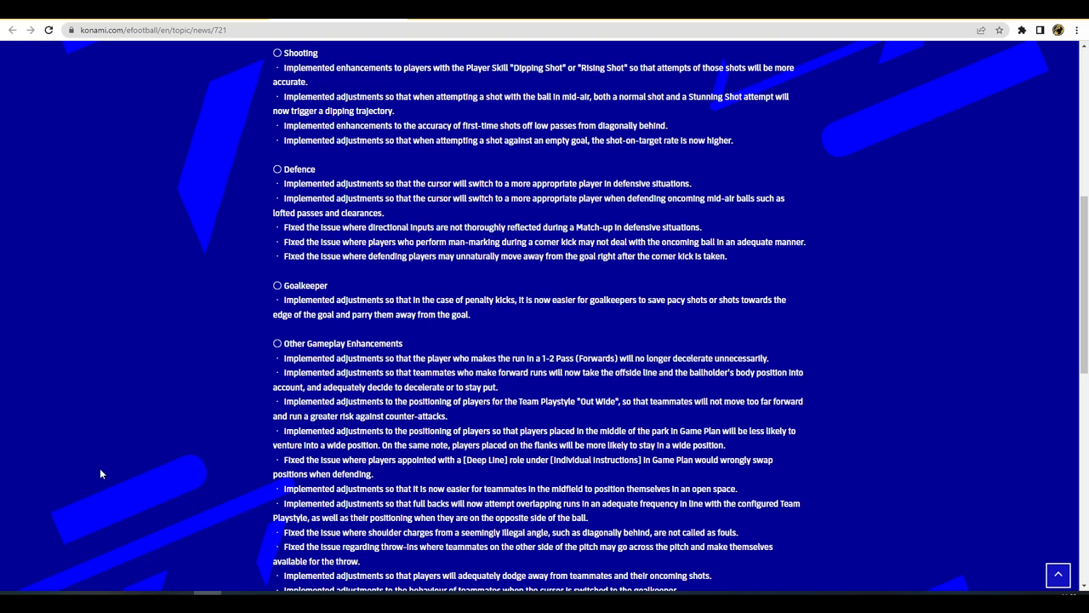
mouse_move(260, 196)
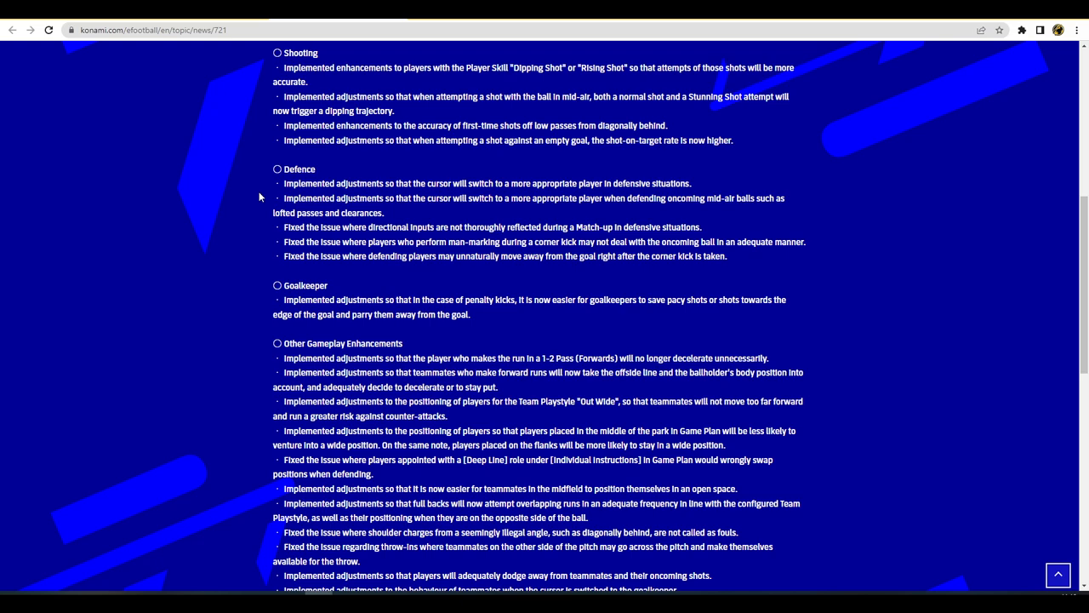
scroll(down, 3)
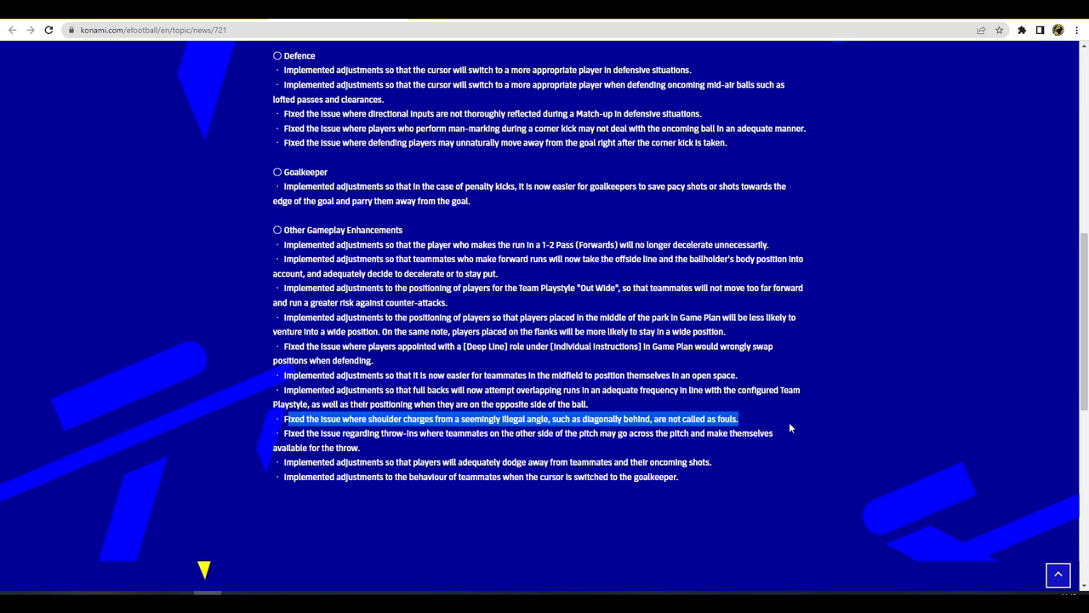
mouse_move(787, 426)
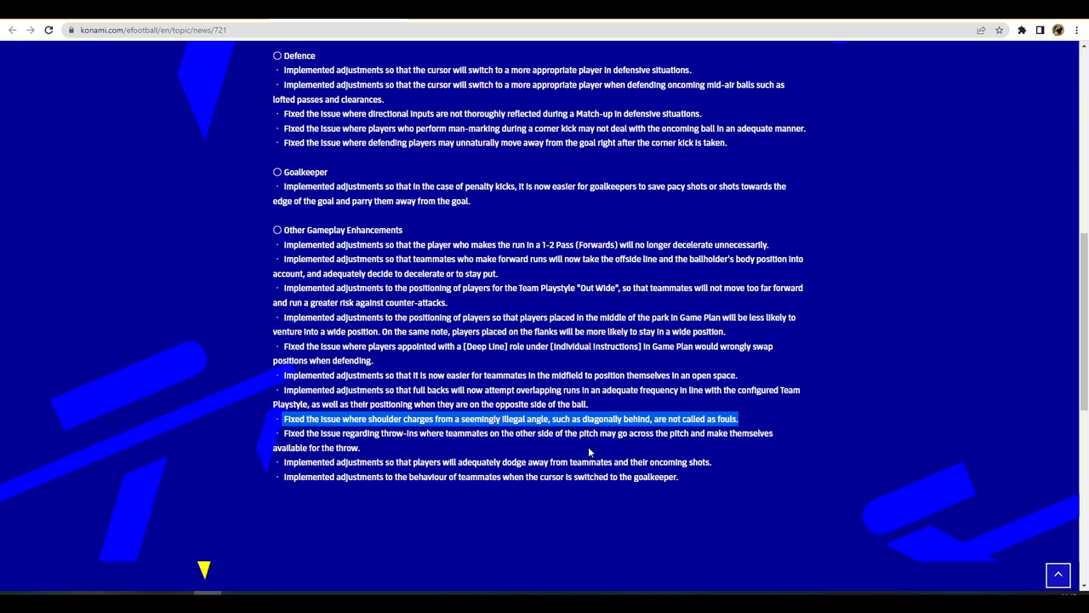
mouse_move(579, 462)
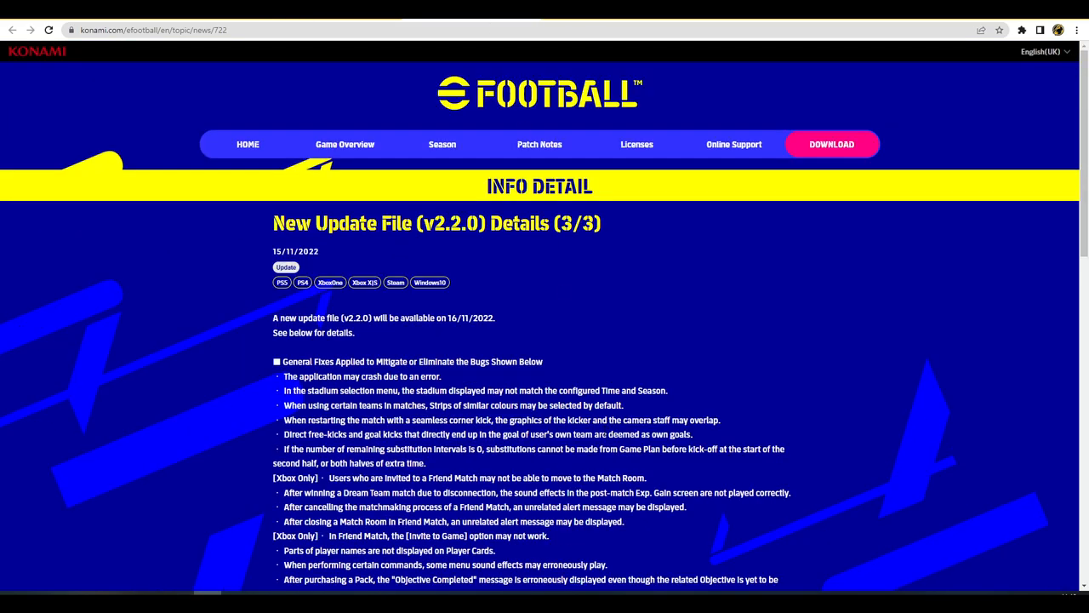
- Read the v2.2.0 Details (3/3) page to Global Improvements, then return to its heading
scroll(down, 3)
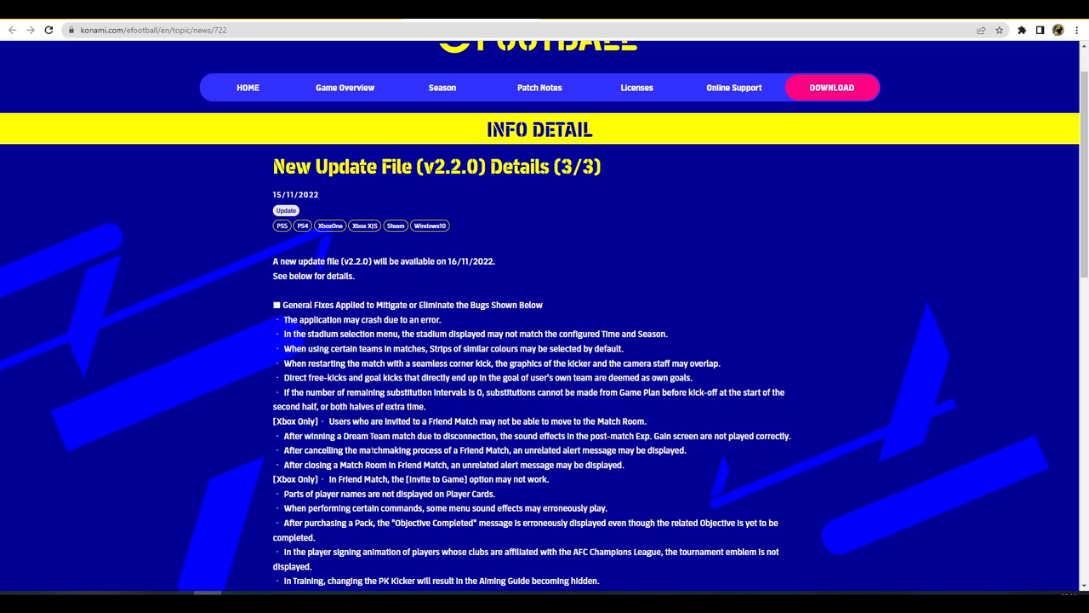
scroll(down, 3)
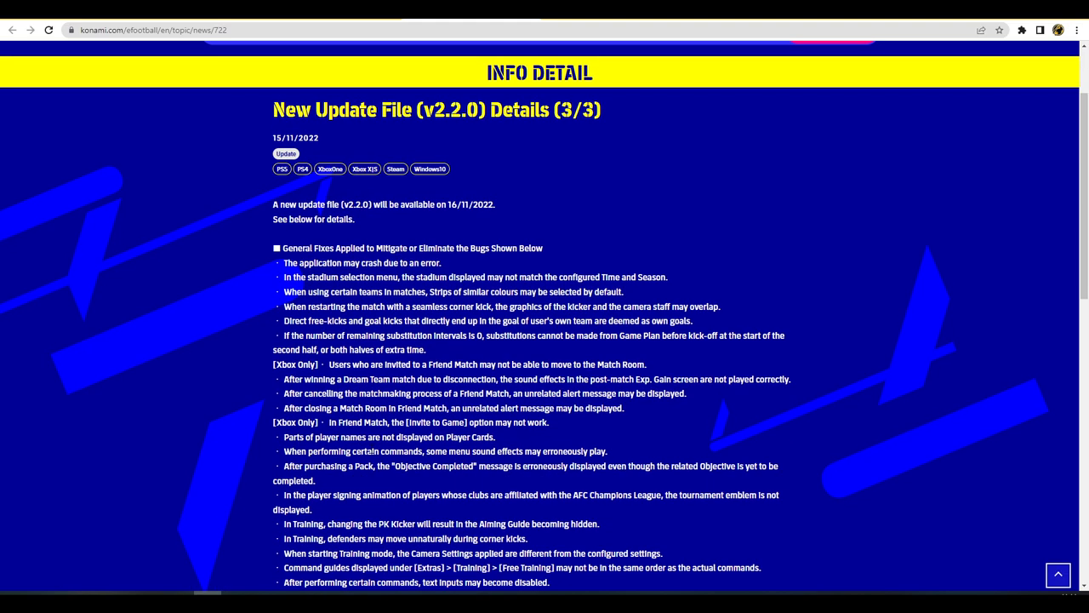
scroll(down, 3)
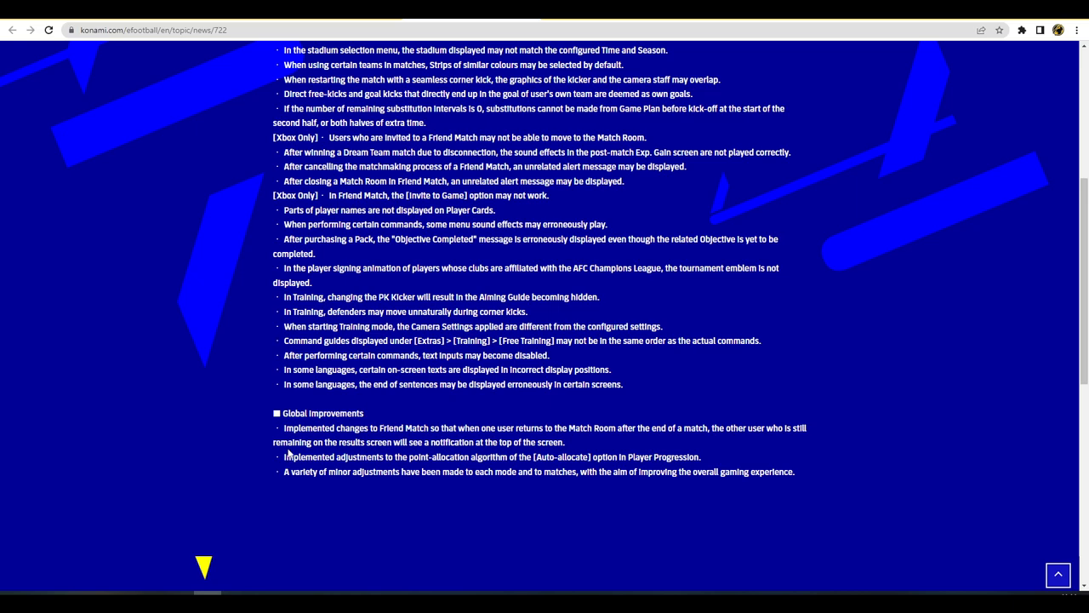
mouse_move(289, 454)
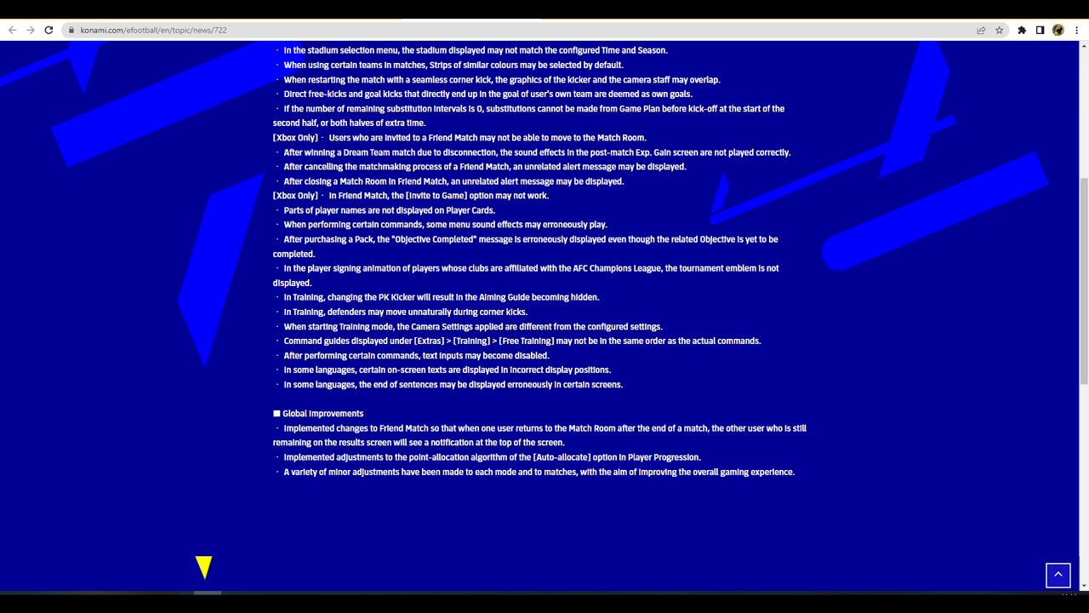
mouse_move(602, 445)
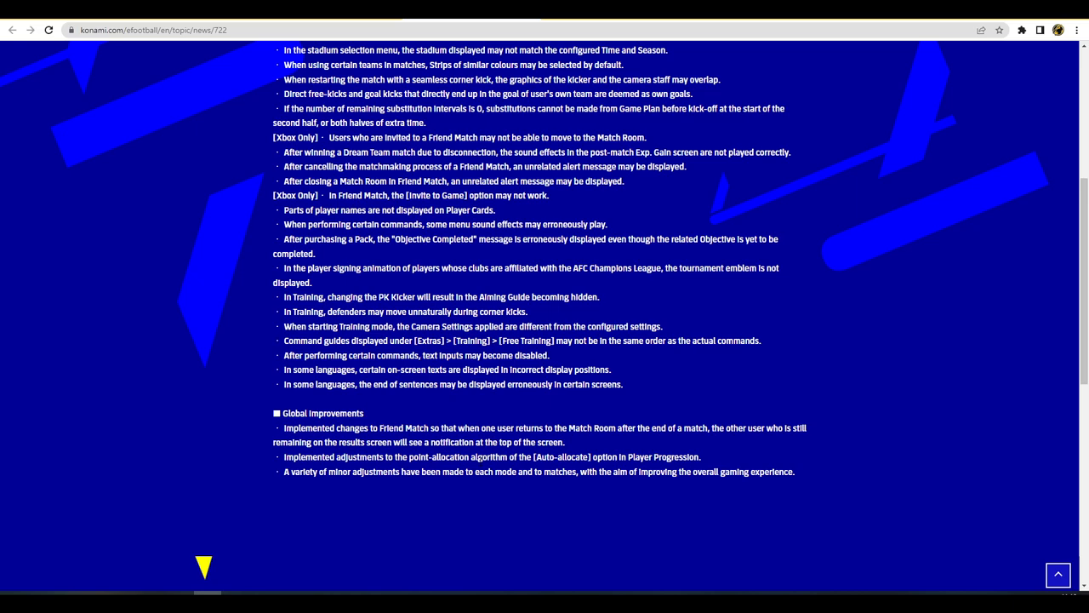
mouse_move(520, 529)
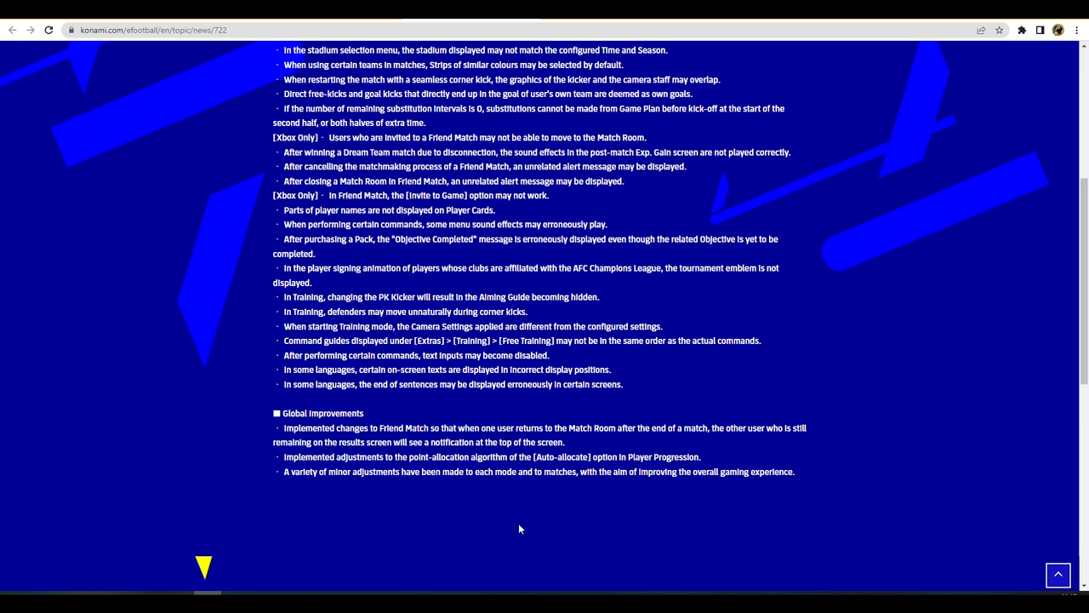
scroll(up, 3)
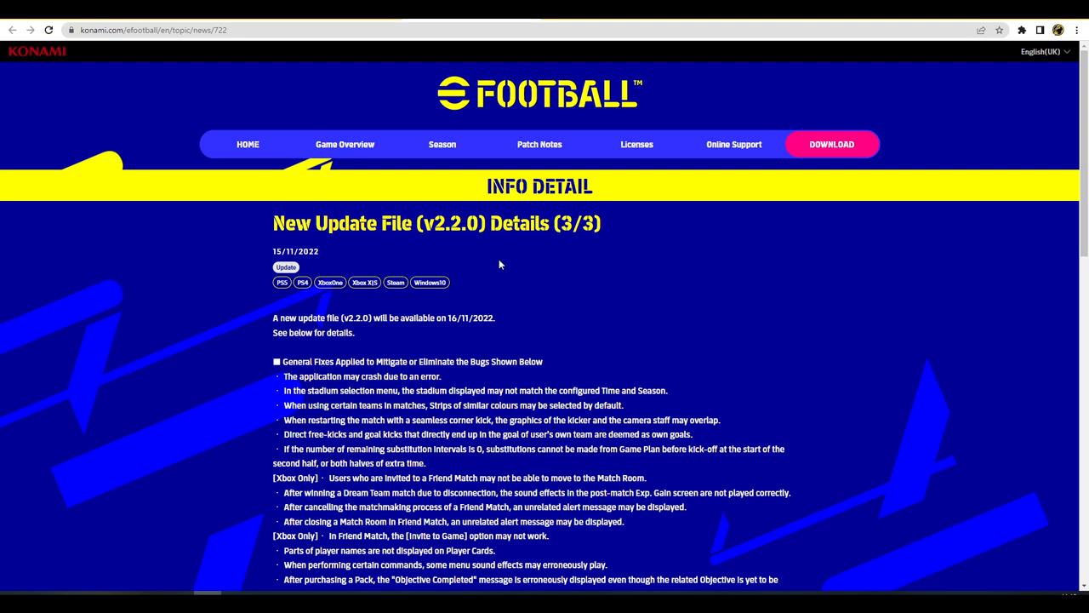
mouse_move(481, 262)
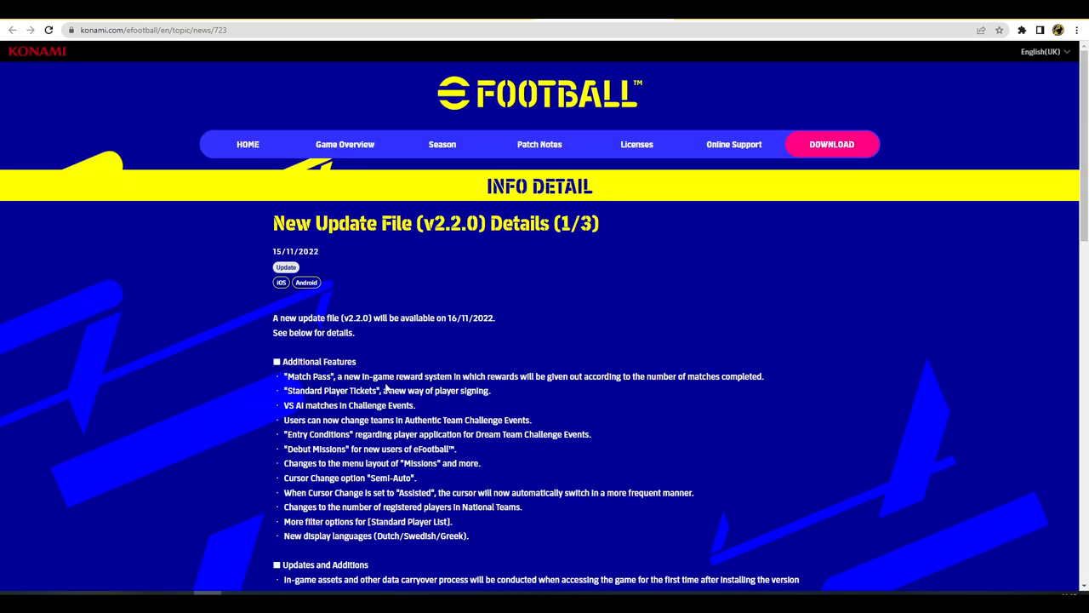
- Scroll the mobile v2.2.0 Details (1/3) page to the updated-data list and Dribbling fixes
scroll(down, 3)
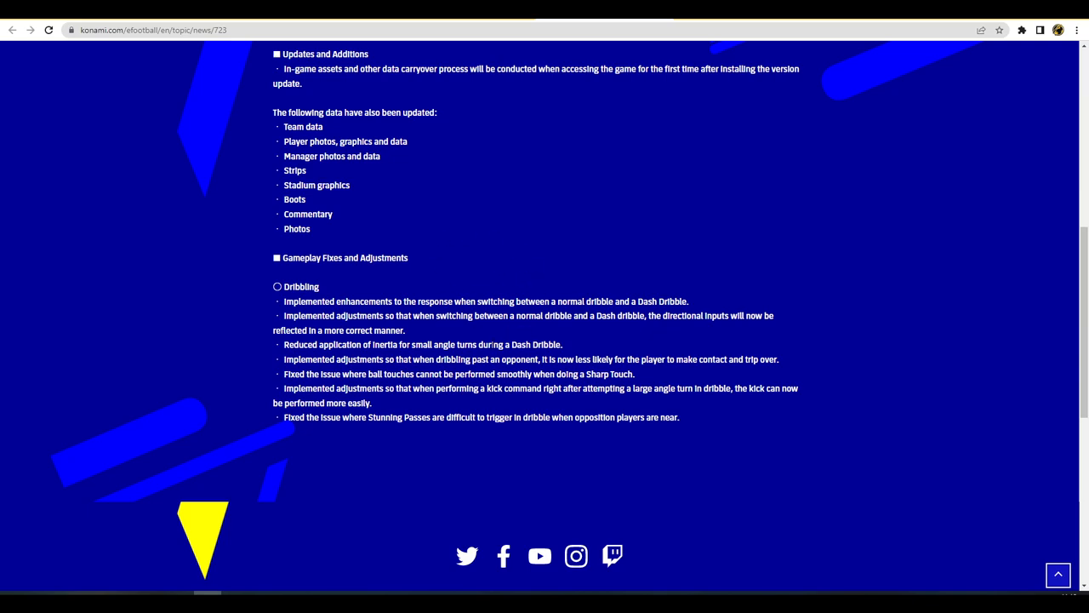
mouse_move(603, 274)
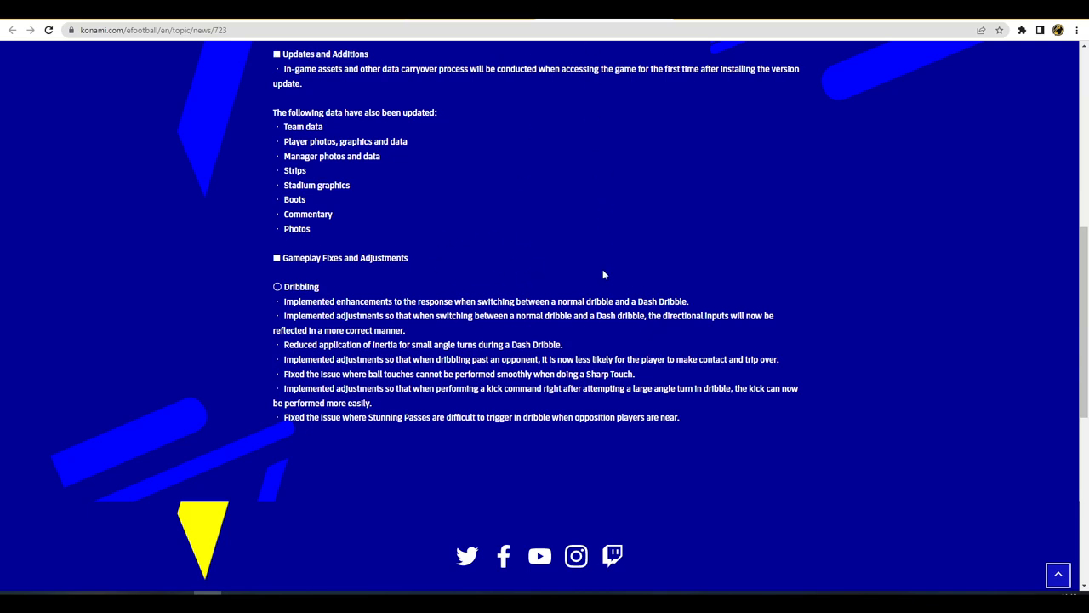